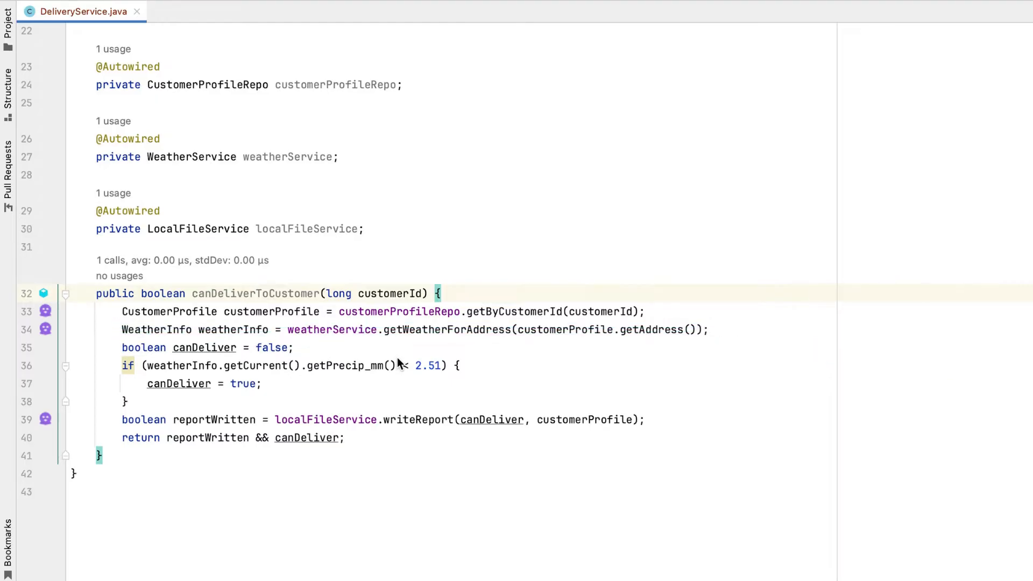
Step: Bring up Direct Invoke for canDeliverToCustomer in DeliveryService.java with its customerId argument
double_click(374, 293)
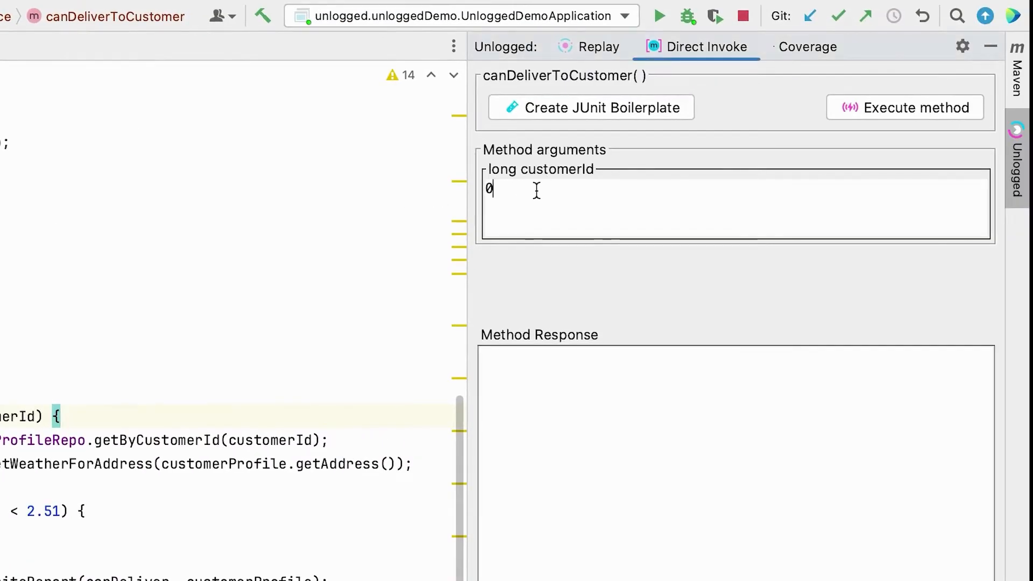
Step: Run canDeliverToCustomer with customerId 10 and wait for its response
text(10)
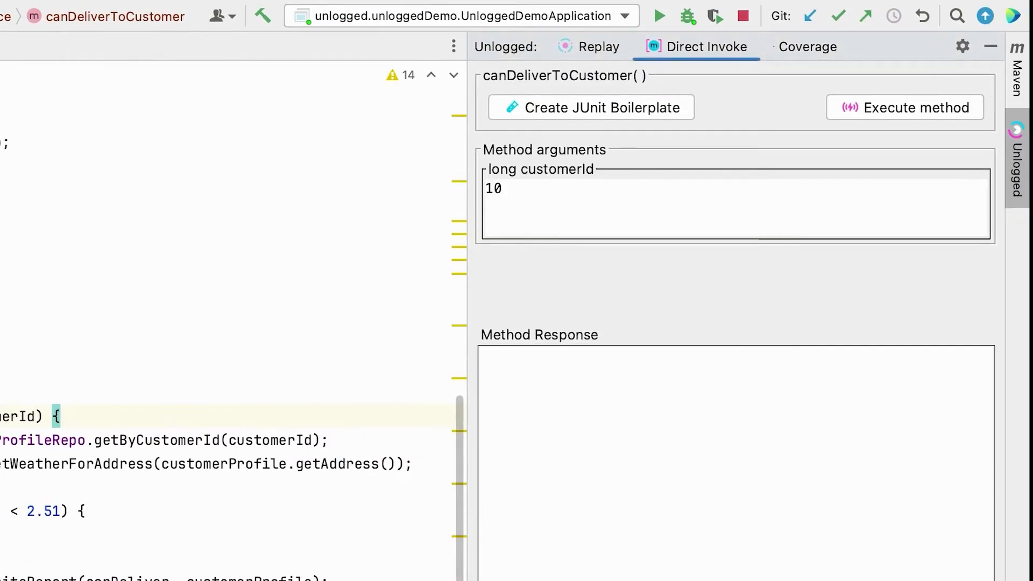
click(905, 107)
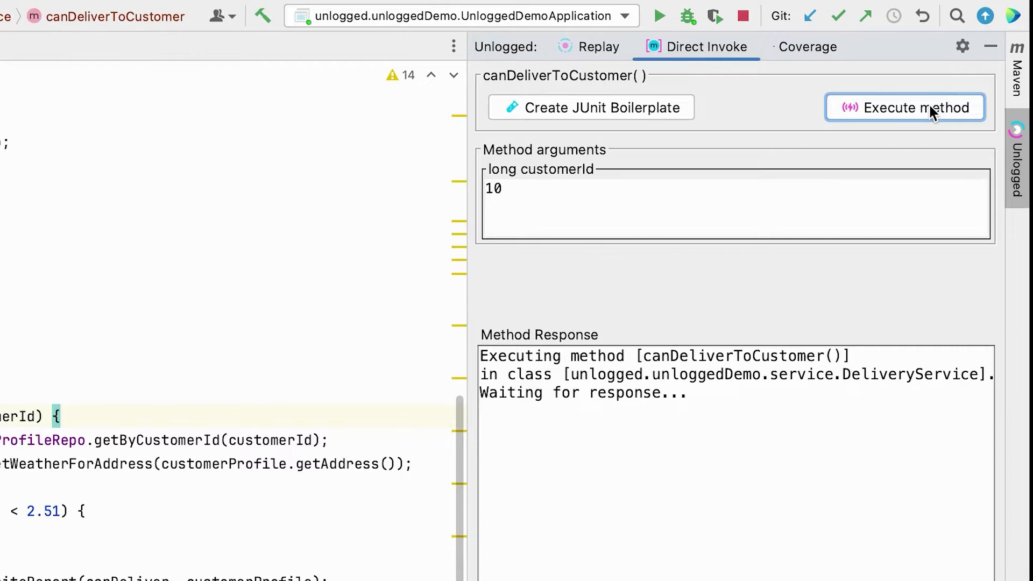
click(905, 108)
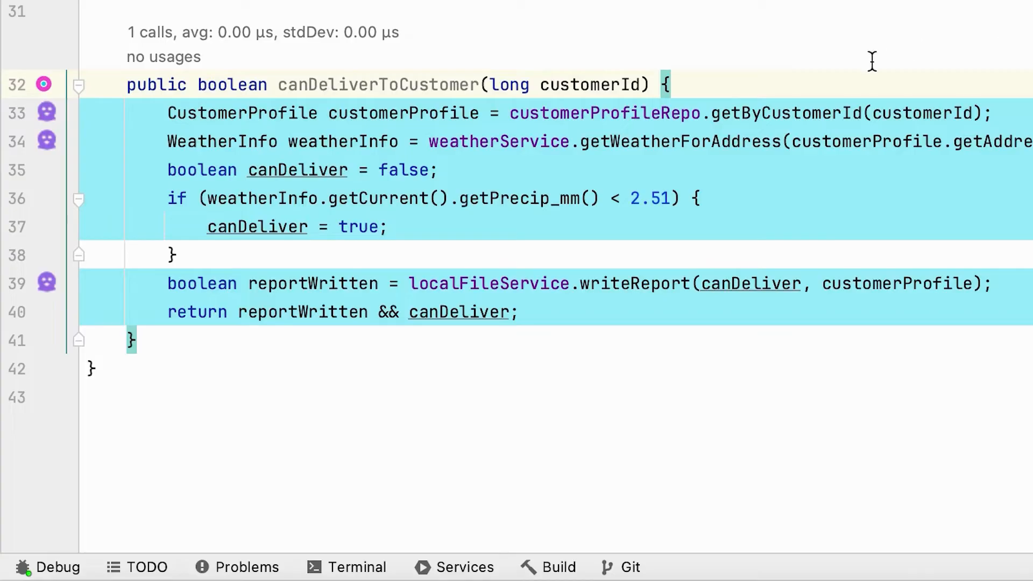
mouse_move(48, 122)
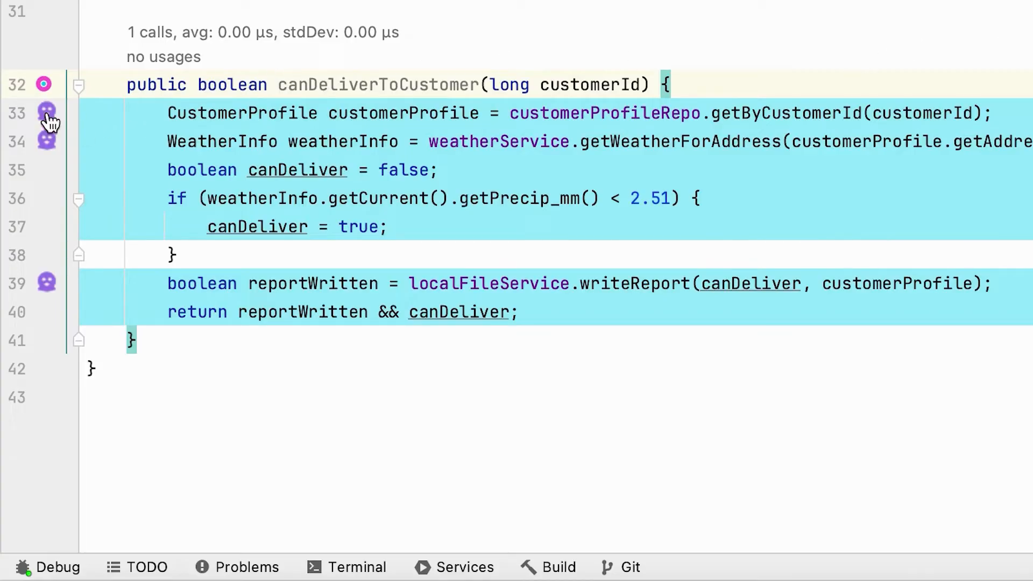
Step: Save a mock named default for getByCustomerId on line 33 returning the recorded CustomerProfile
click(47, 112)
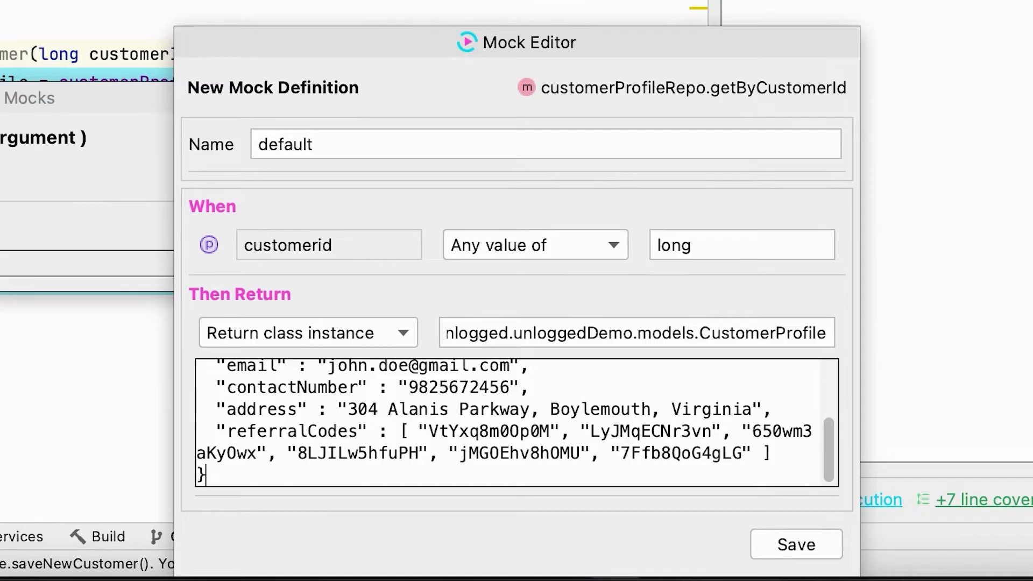
mouse_move(755, 531)
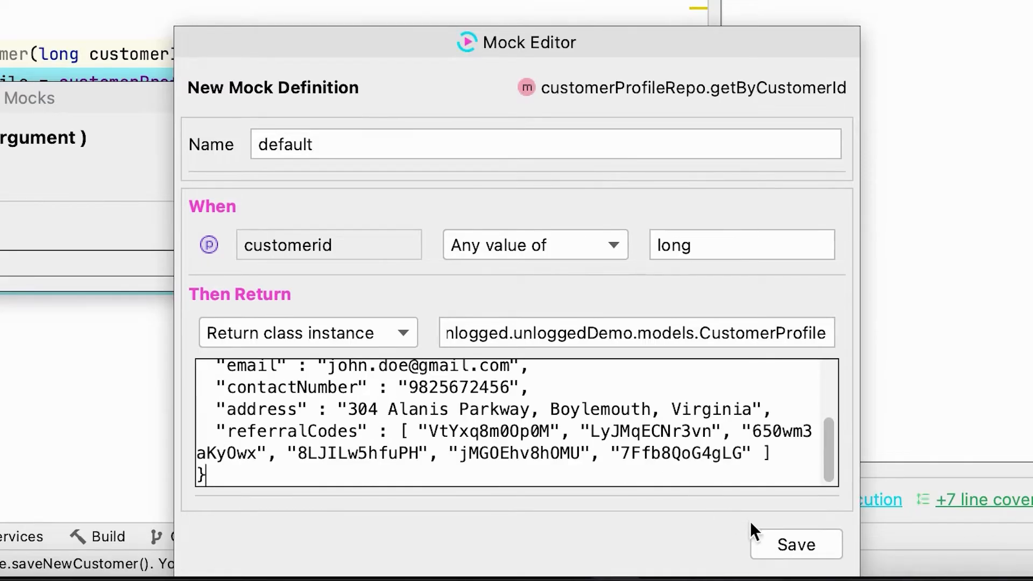
click(794, 545)
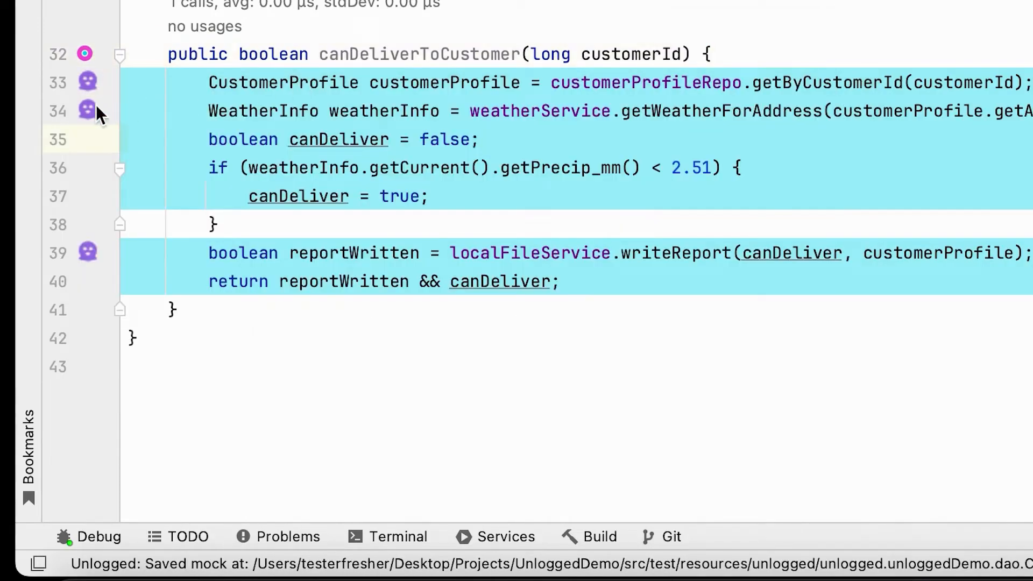
Step: Save a 'def weather' mock for getWeatherForAddress on line 34 returning the Virginia Beach data
click(86, 111)
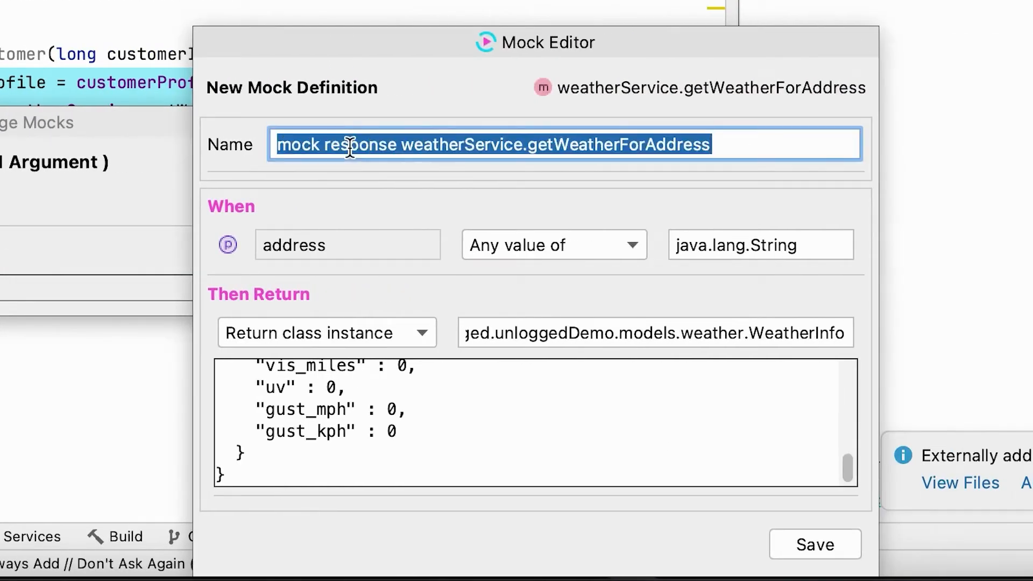
text(def weather)
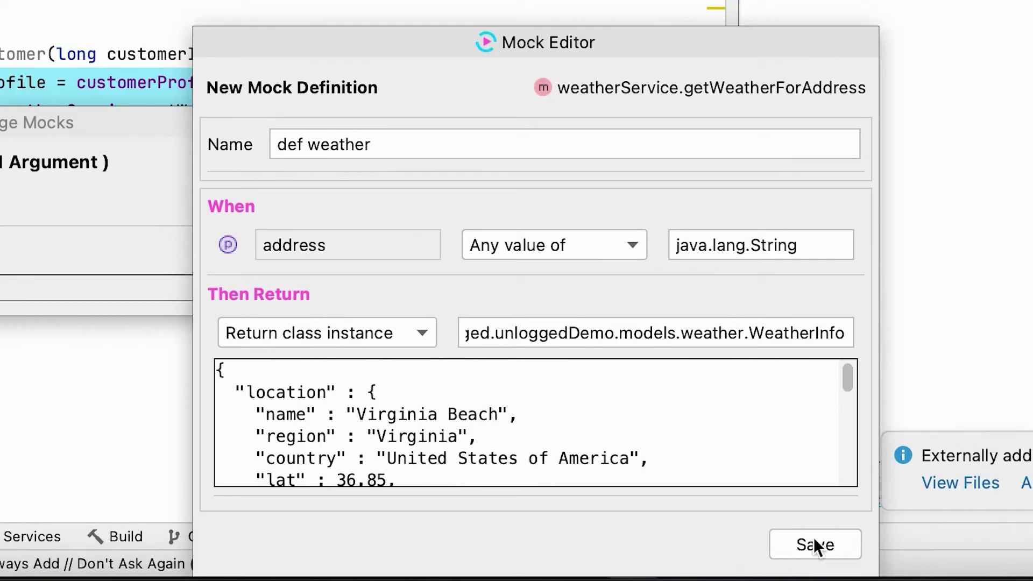
click(815, 545)
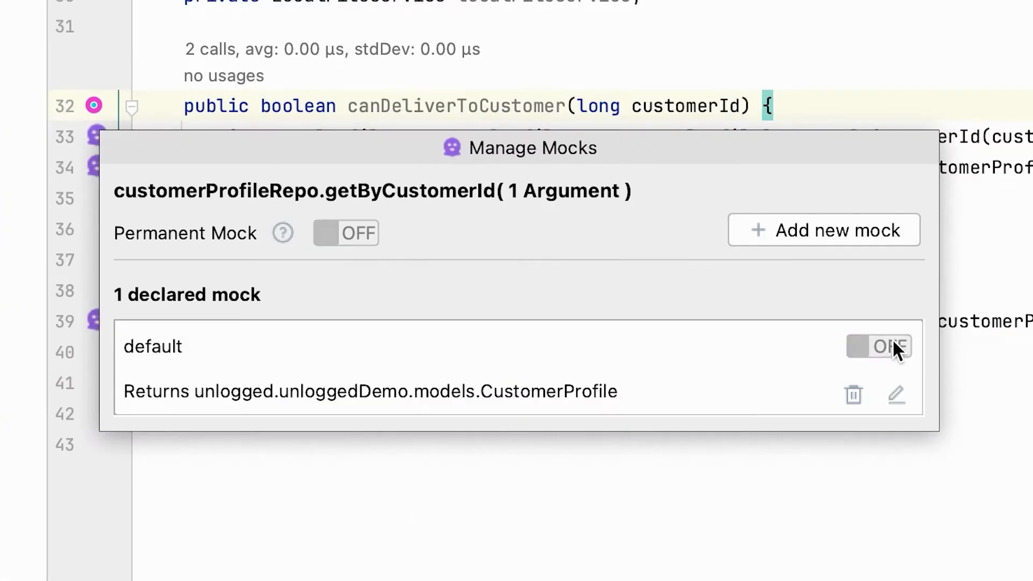
Step: Switch the default getByCustomerId mock to ON in the Manage Mocks popup
click(879, 346)
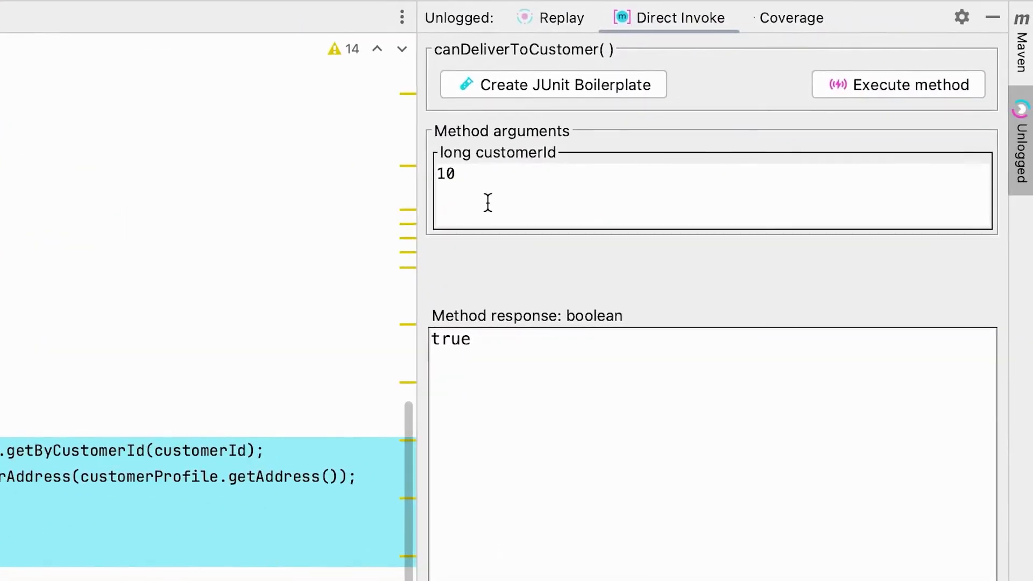
Step: Rerun canDeliverToCustomer with customerId 11, which returns true
text(1)
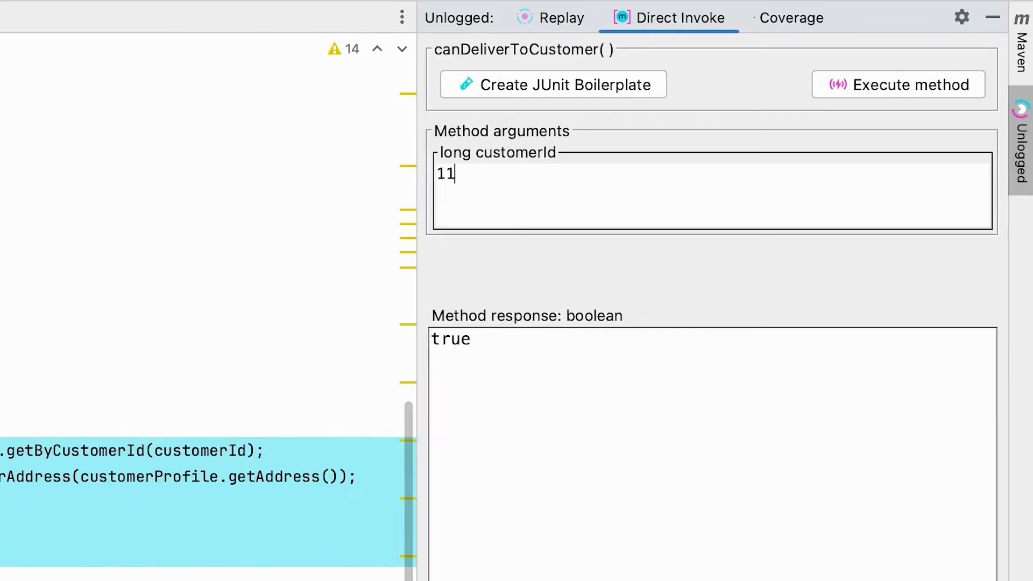
click(898, 84)
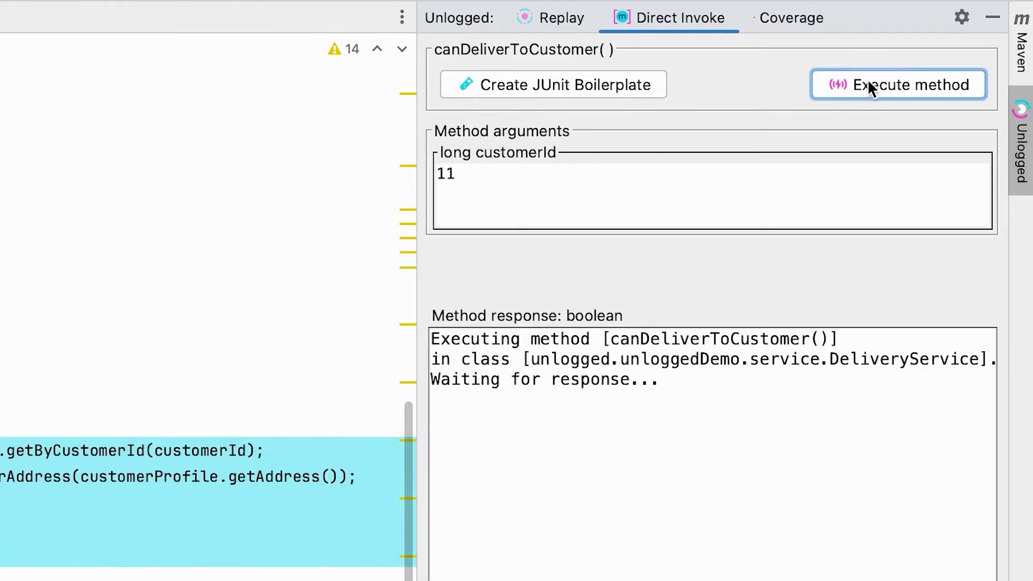
click(898, 84)
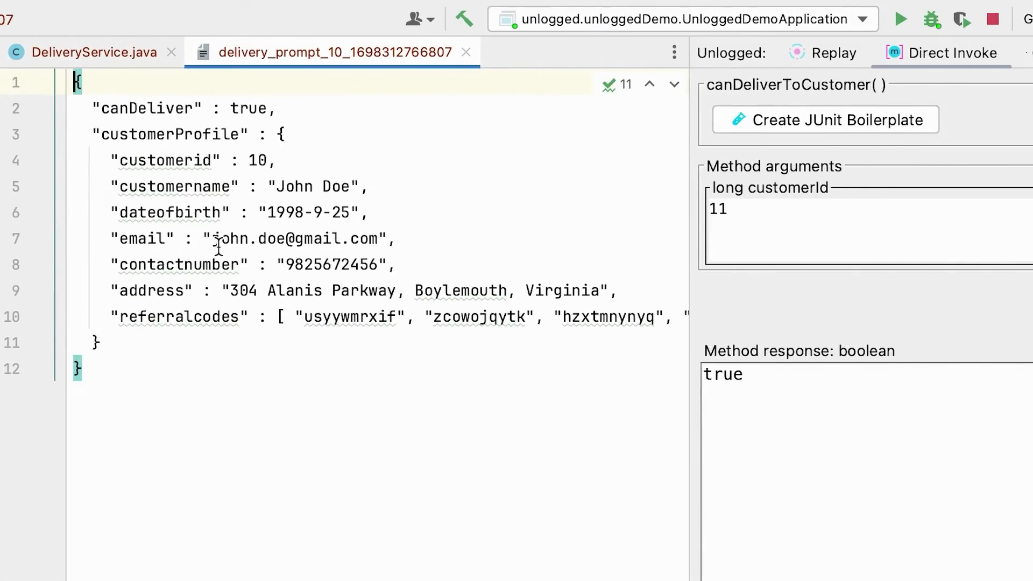
Step: In CustomerService line 79, assign eligibleCustomers = customerProfileStore.getAsianCustomers();
click(95, 51)
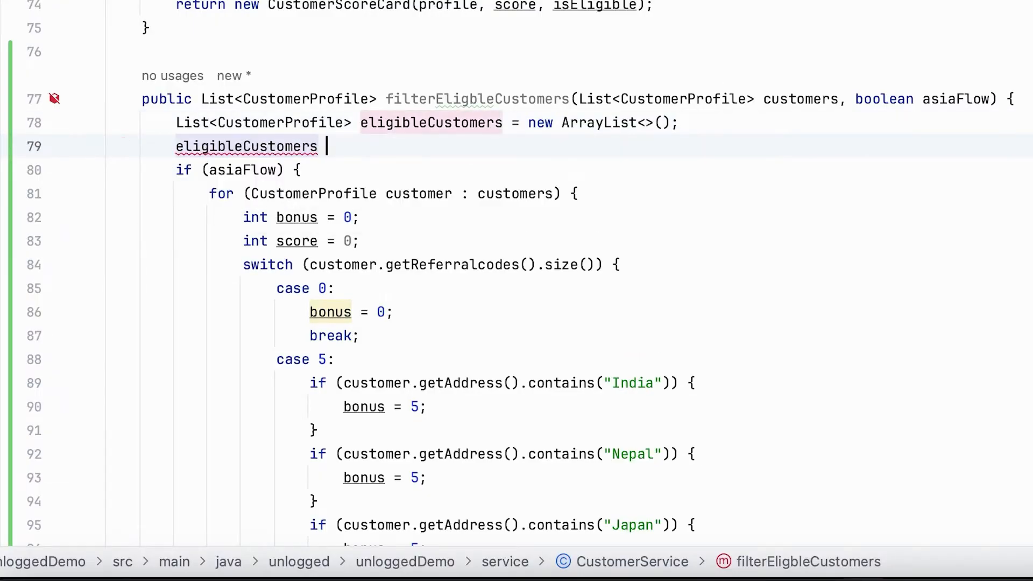
text(= customerProfileStore)
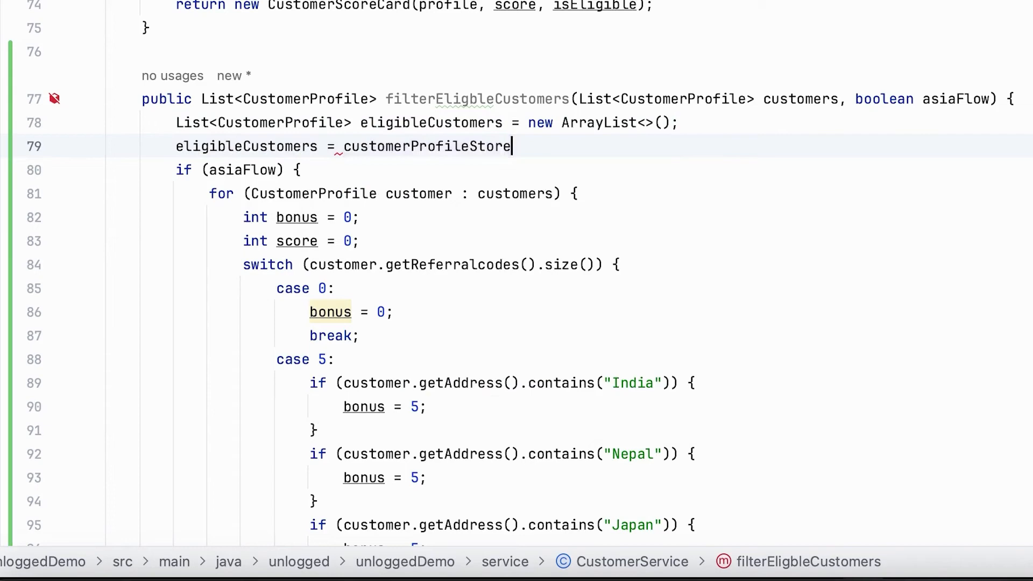
text(.getAsianCustomers();)
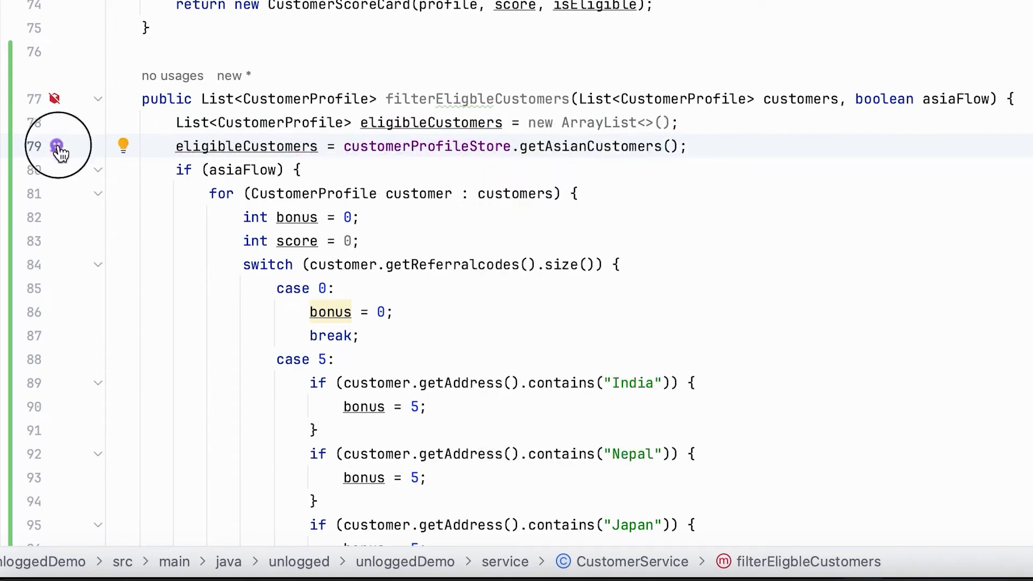
Step: Save an enabled getAsianCustomers mock on line 79 with customername edited to adam
click(57, 145)
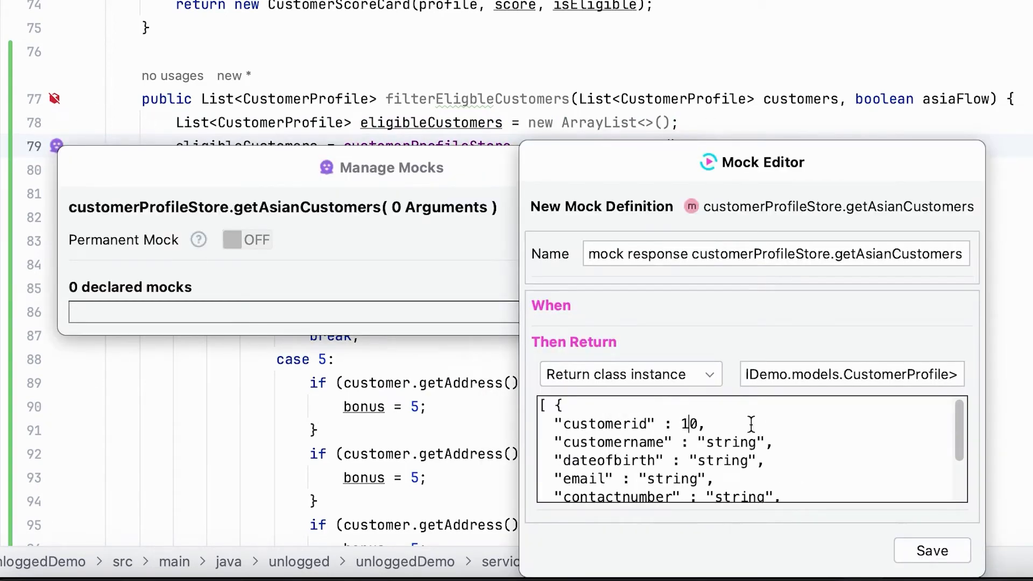
text(adam)
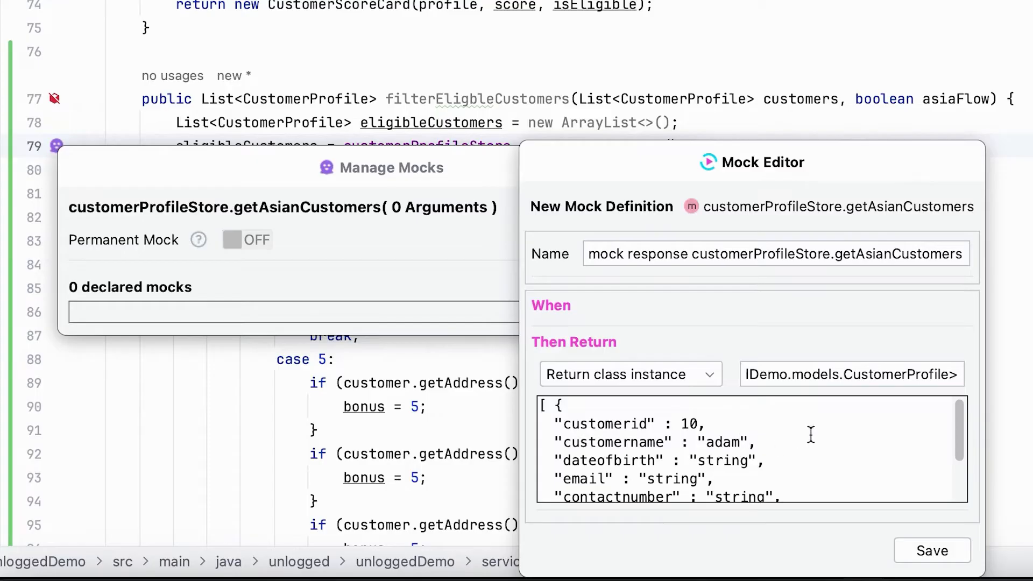
click(931, 550)
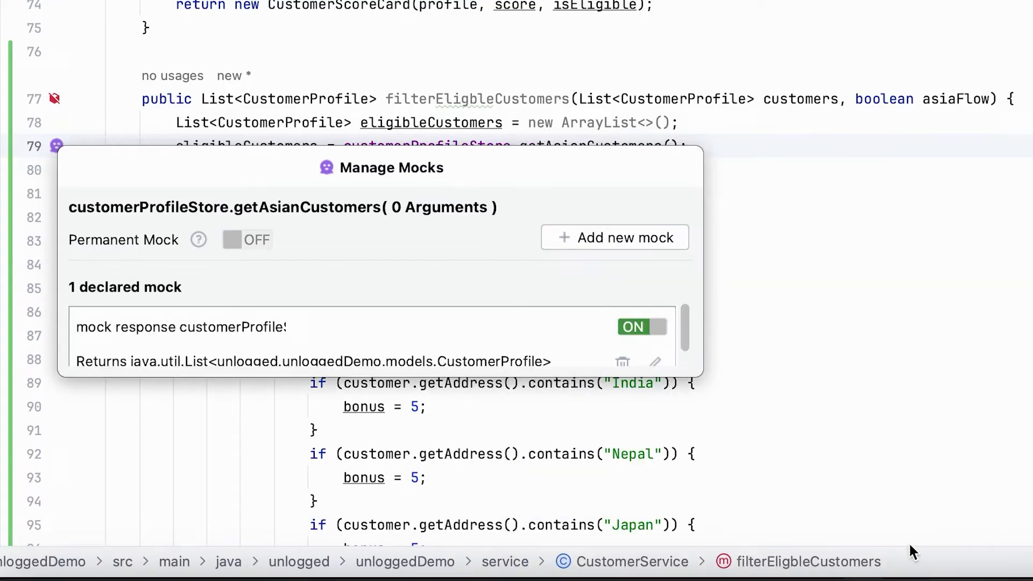